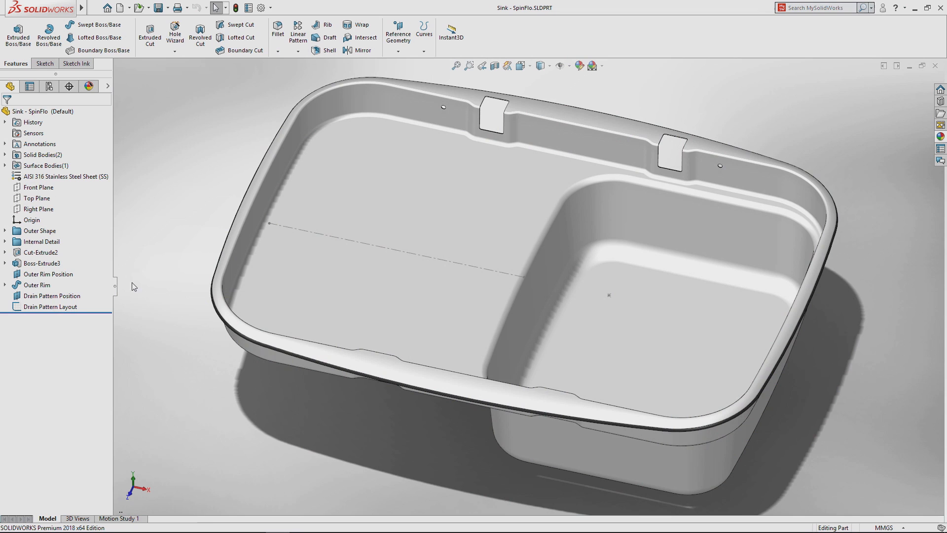
# Step: Edit the Drain Pattern Layout sketch and bring up the Sketch Ink tools
pyautogui.click(50, 307)
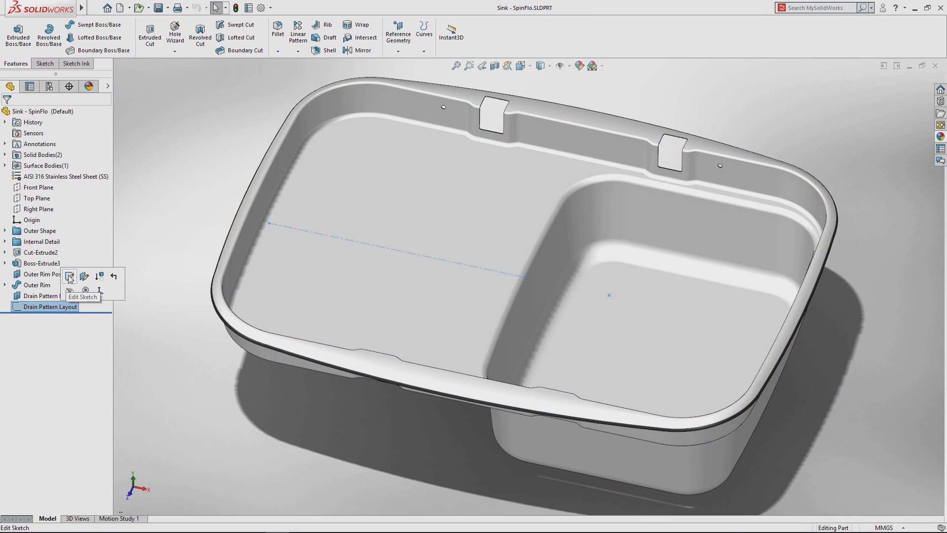
pyautogui.click(69, 276)
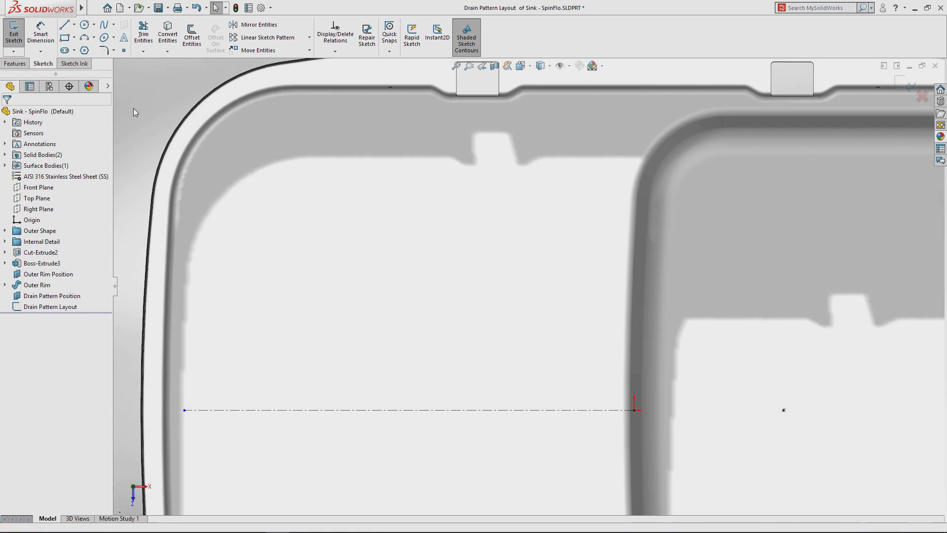
pyautogui.click(76, 63)
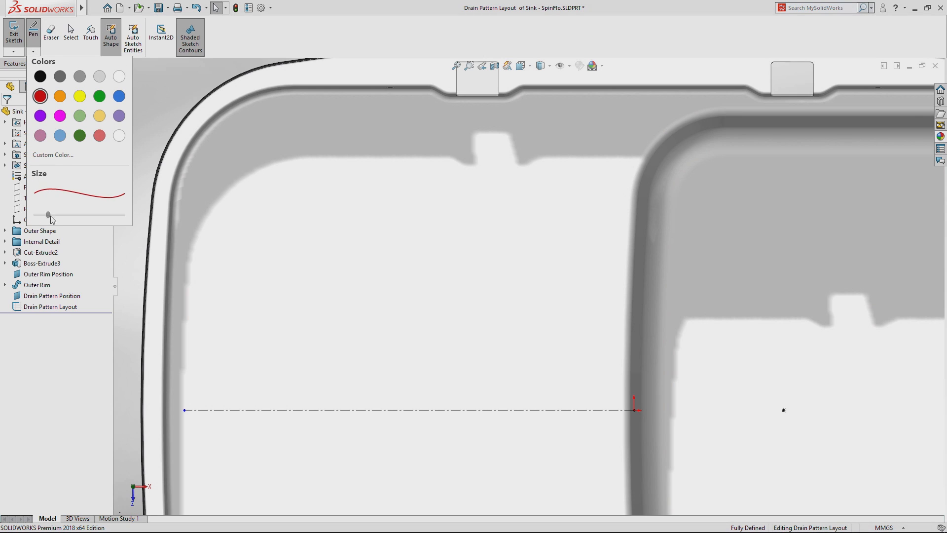
# Step: Adjust the pen size slider to set the red ink stroke thickness
pyautogui.moveTo(219, 347); pyautogui.dragTo(292, 272)
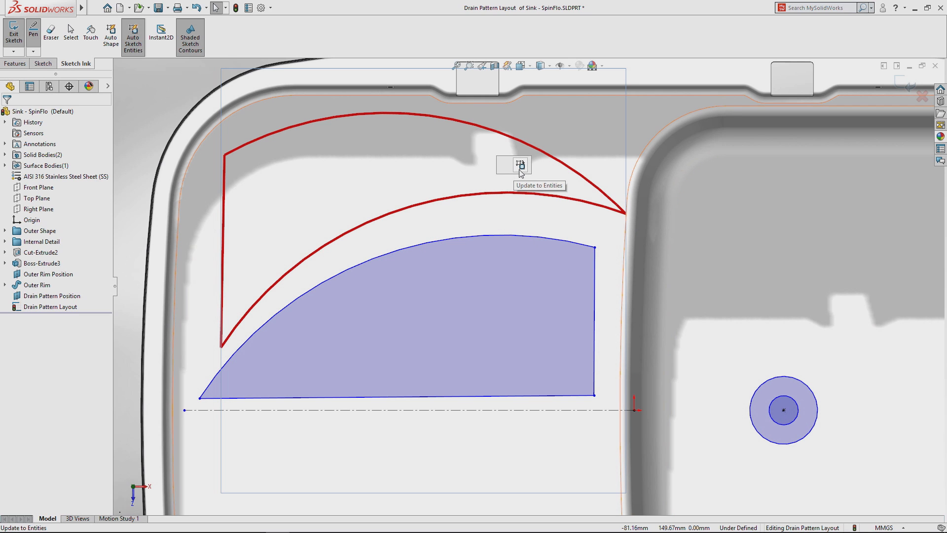
# Step: Convert the red ink wedge strokes into sketch entities with Update to Entities
pyautogui.click(519, 165)
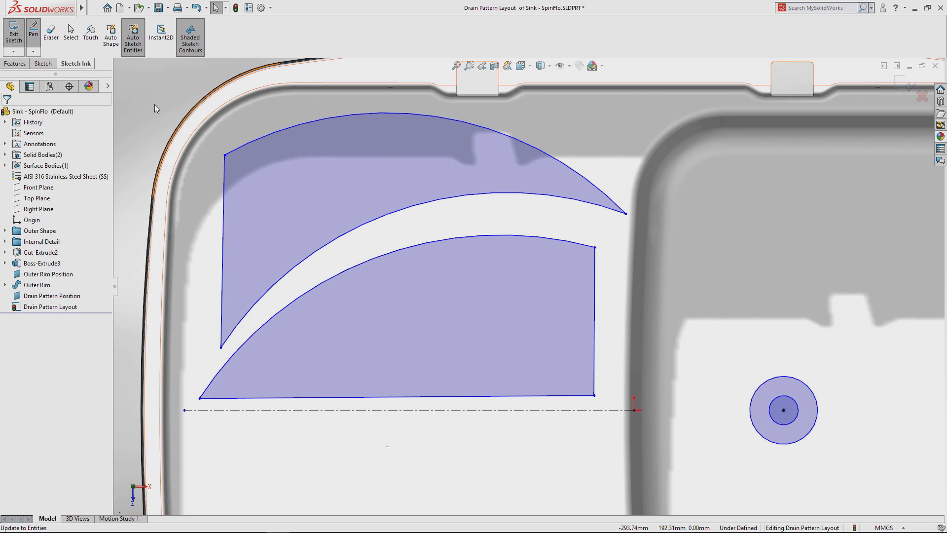